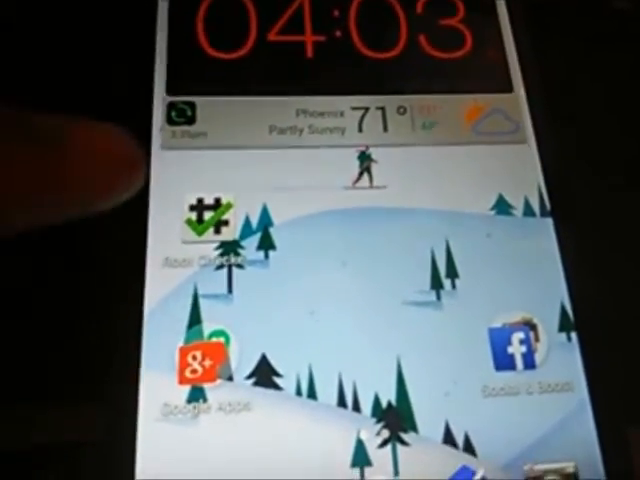
Select the connected ZTE Device (N9520) in Kingo Root so it is ready to root.
left_click(208, 224)
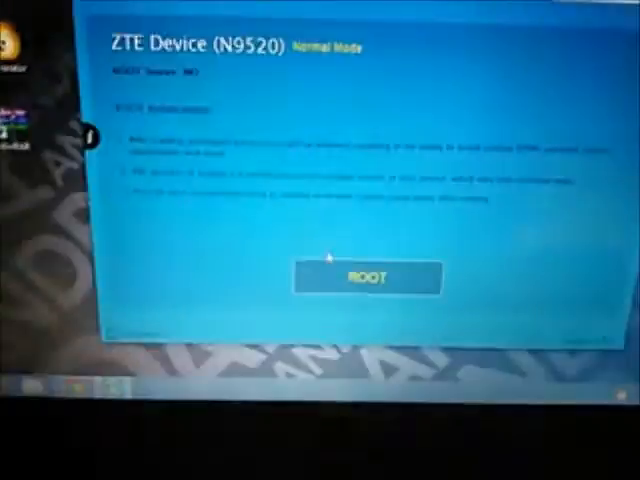
left_click(368, 276)
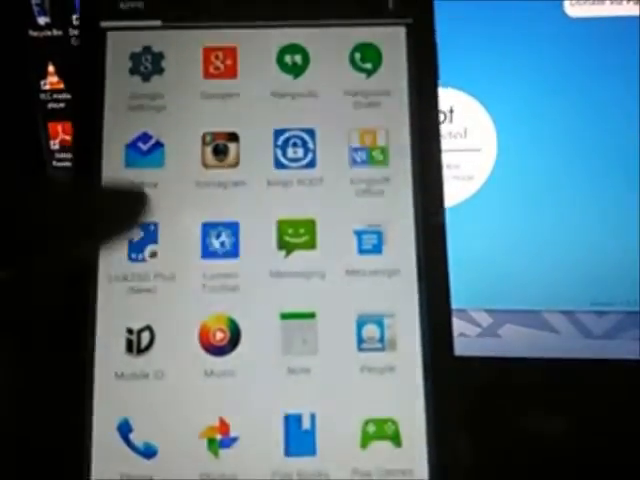
Scroll the app drawer to reveal Play Store, Settings and the SuperSU app.
scroll("left", 3)
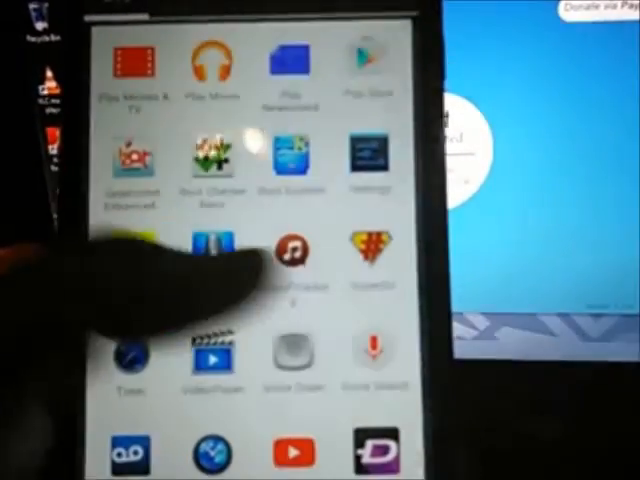